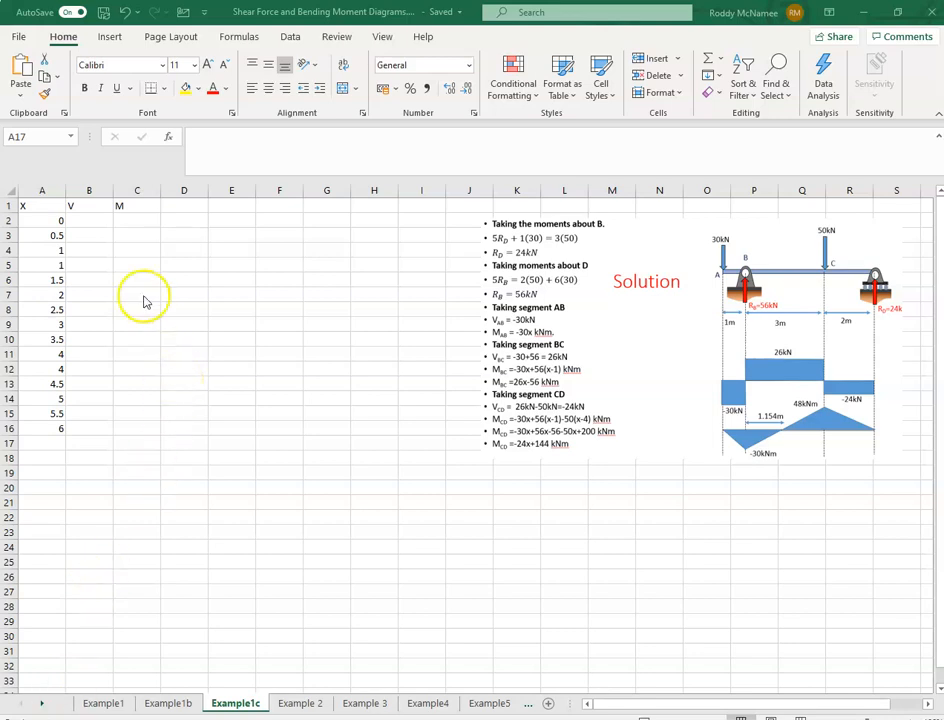
- Enter -30000 as the first shear force value beside the first x value
left_click(88, 220)
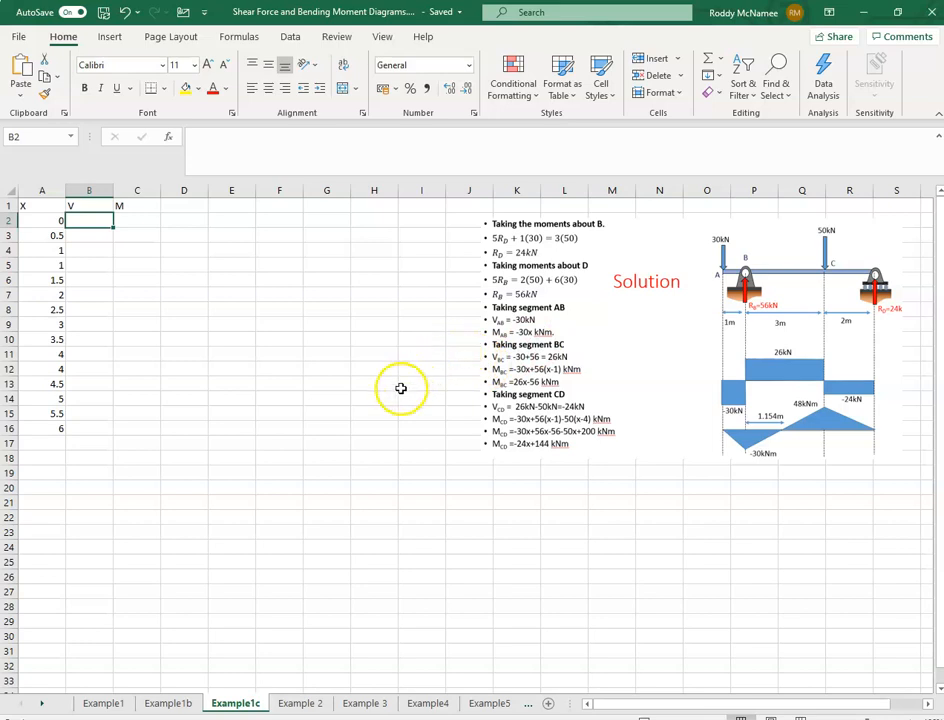
mouse_move(390, 398)
type("=")
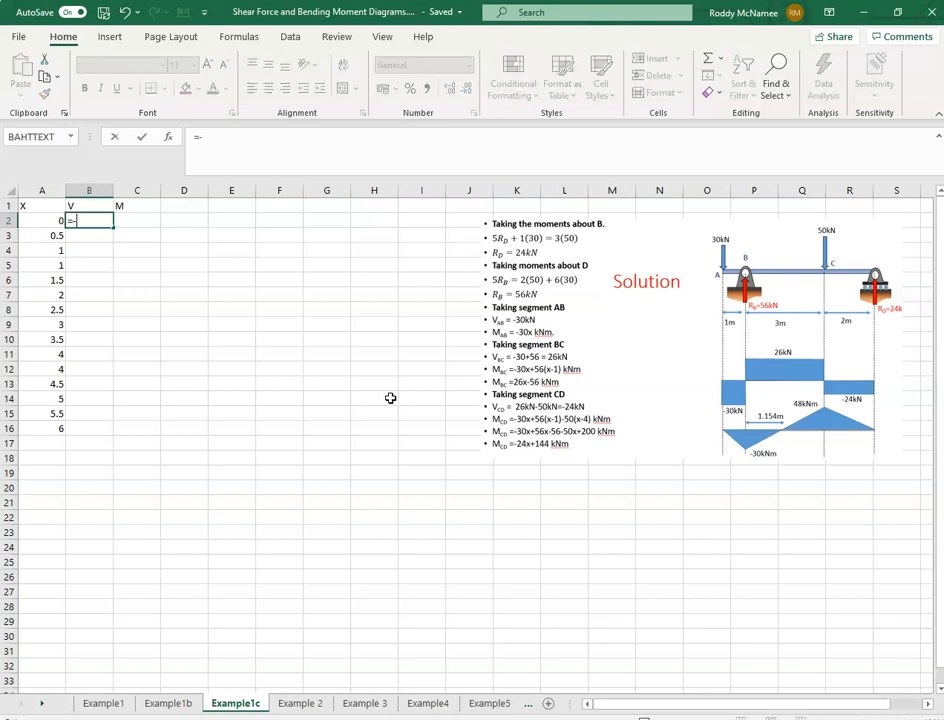
type("-30000")
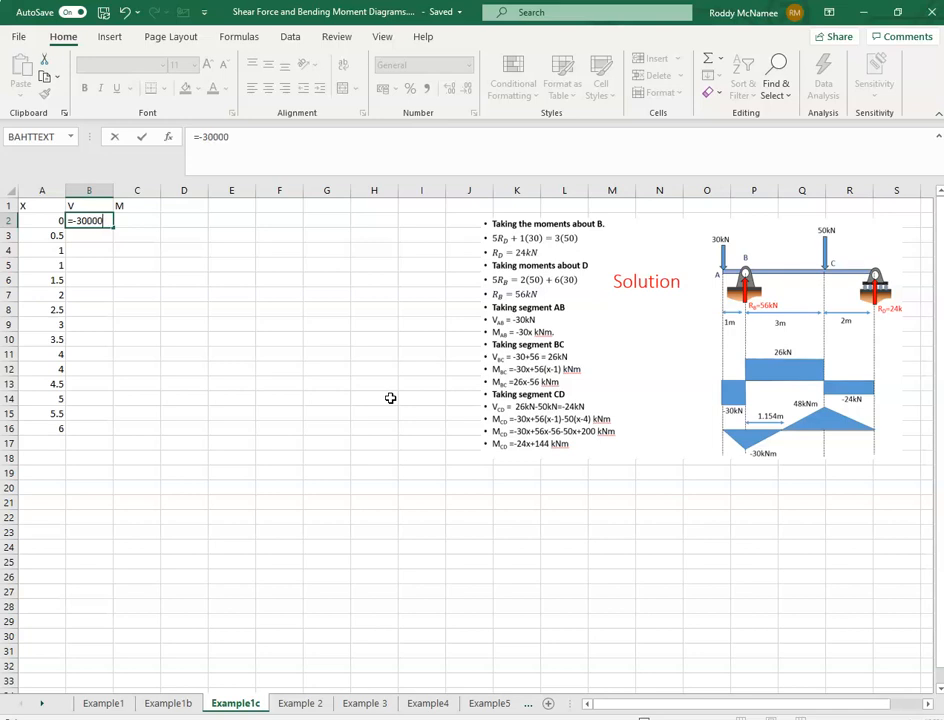
key("Return")
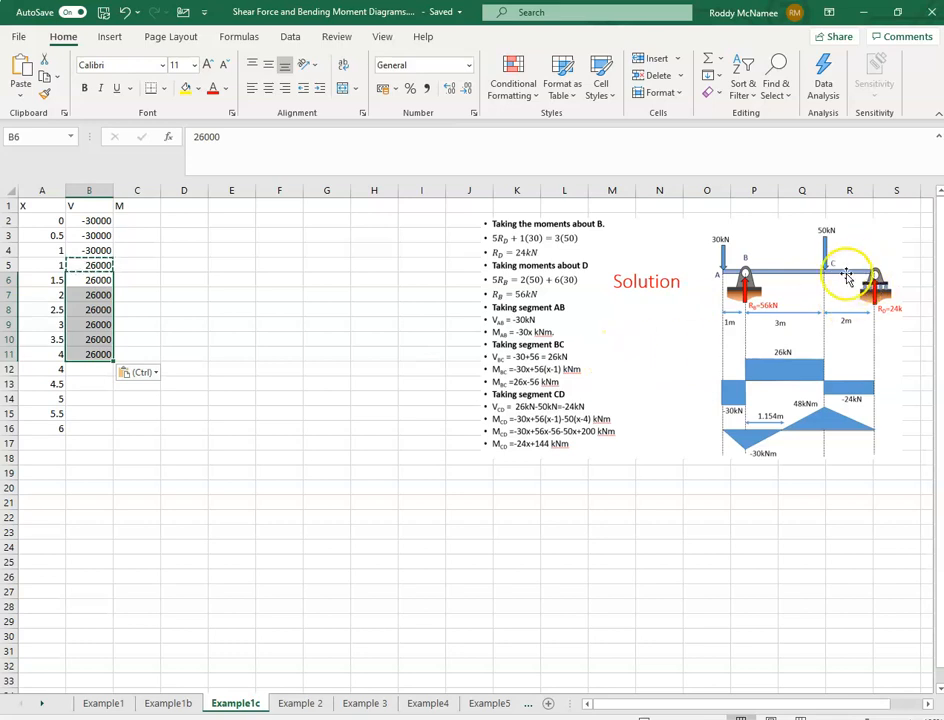
mouse_move(520, 400)
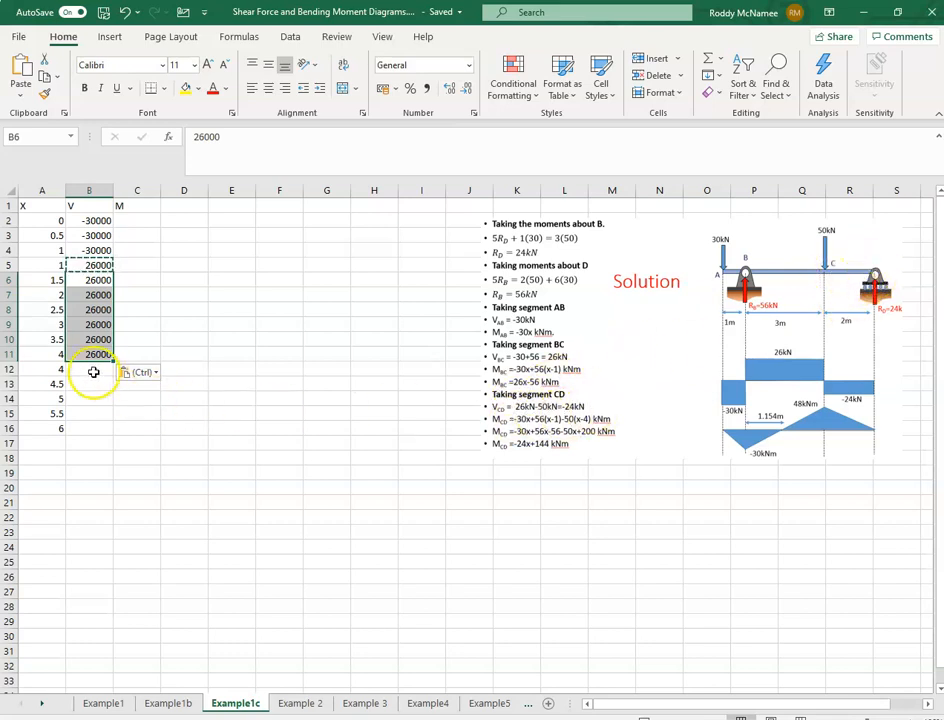
- Enter -24000 at x = 4 and fill it down the remaining x rows
double_click(88, 368)
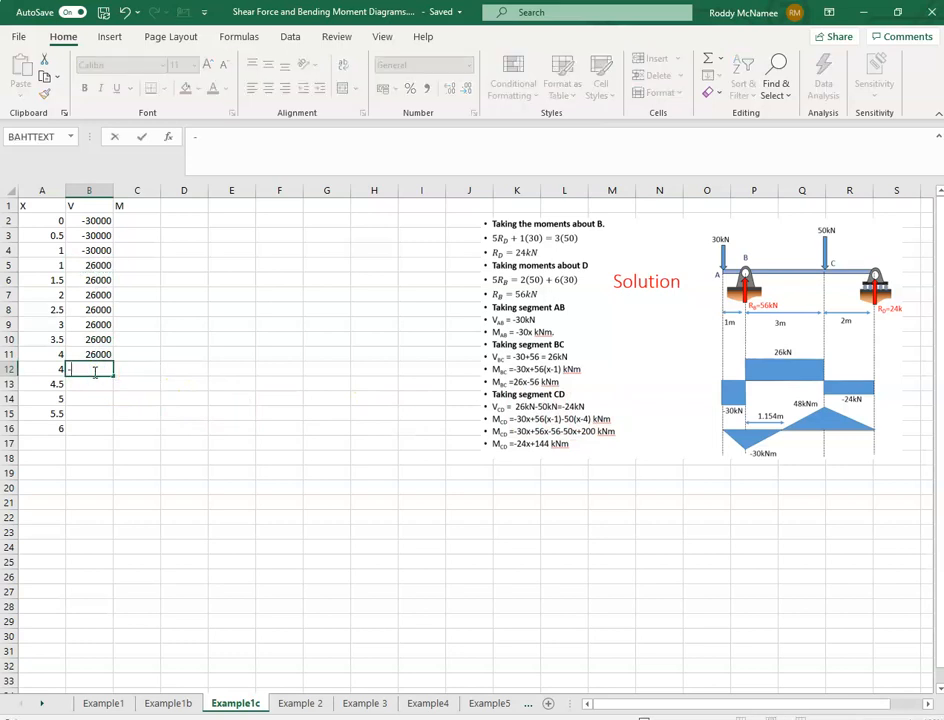
type("-24000")
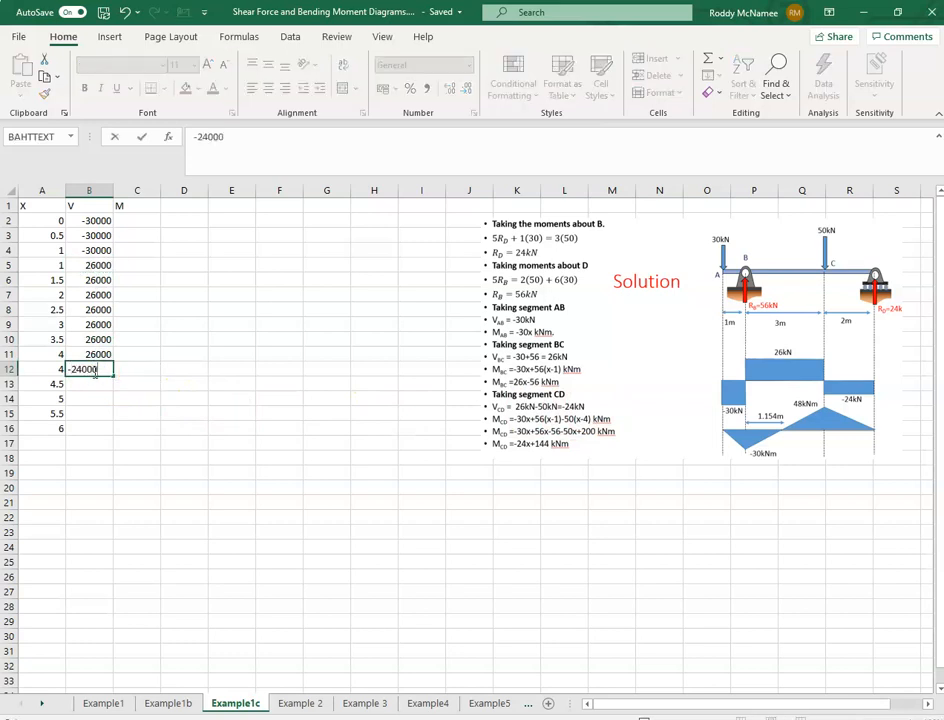
key("Return")
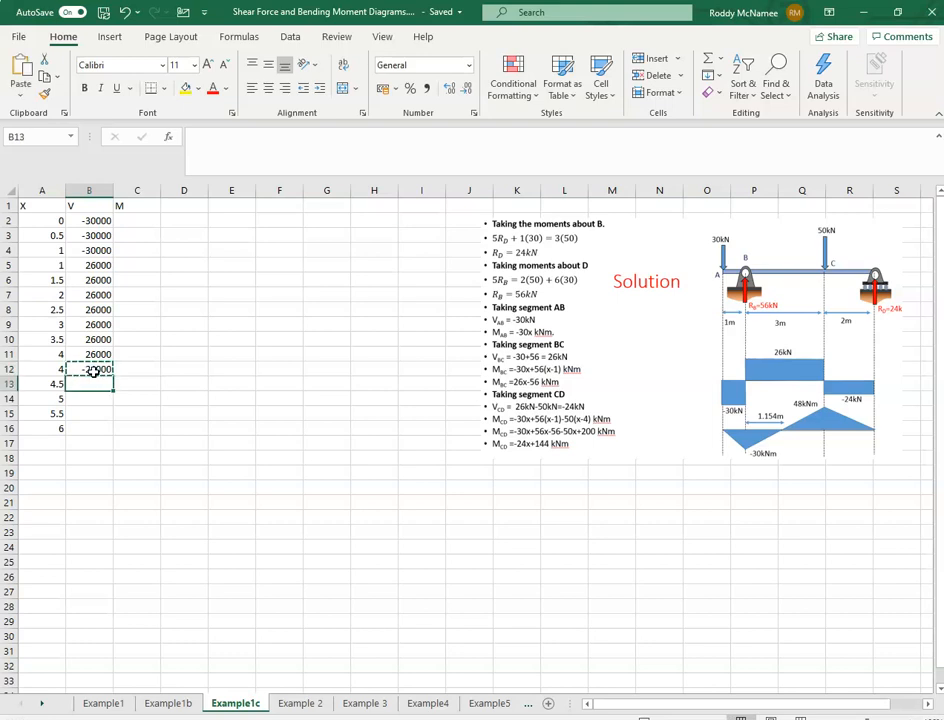
left_click_drag(88, 384, 88, 428)
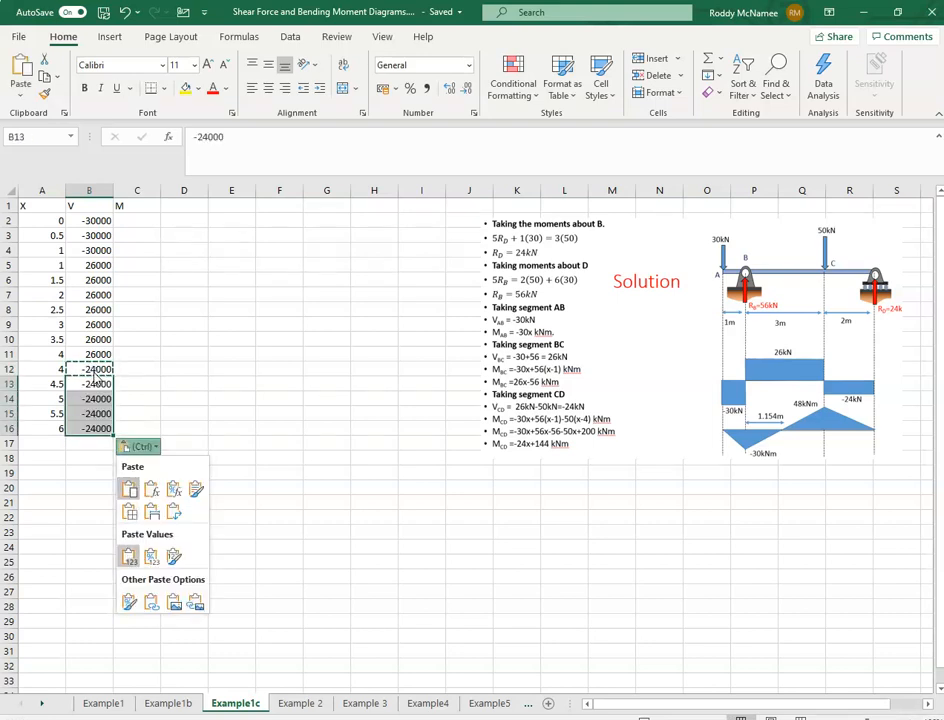
left_click(56, 436)
type("=")
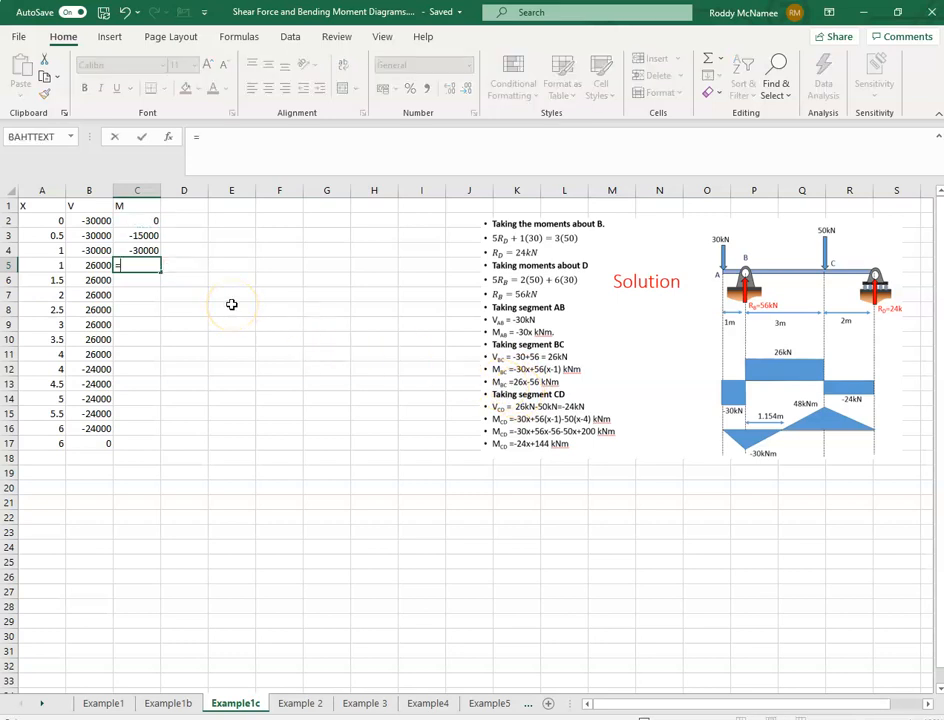
- Enter the moment formula 26000*x - 56000 and fill it down for x = 1 to 3.5
type("26000")
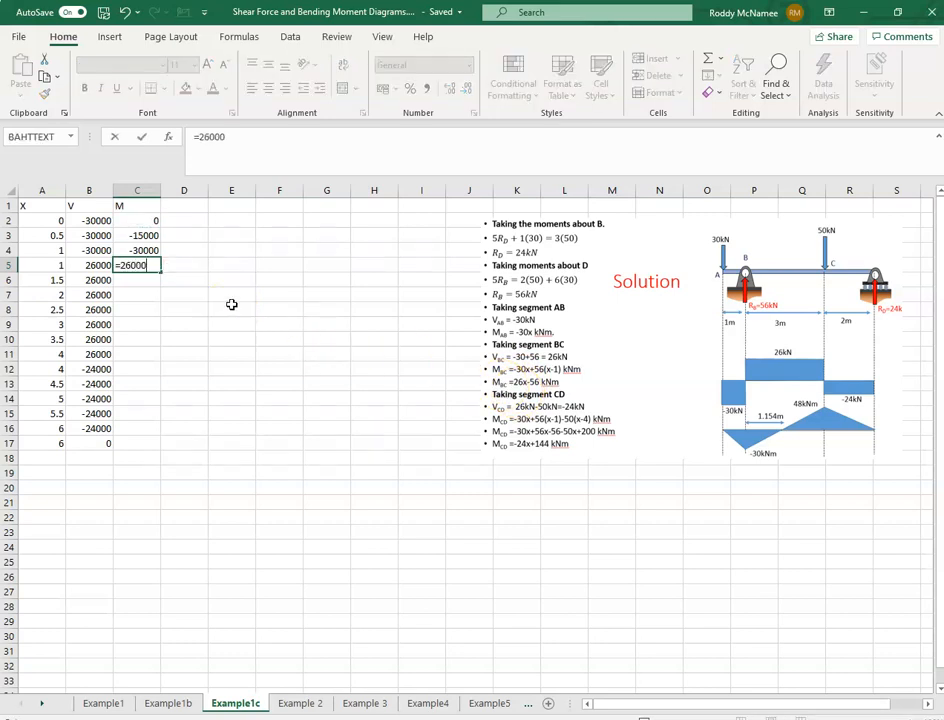
type("*")
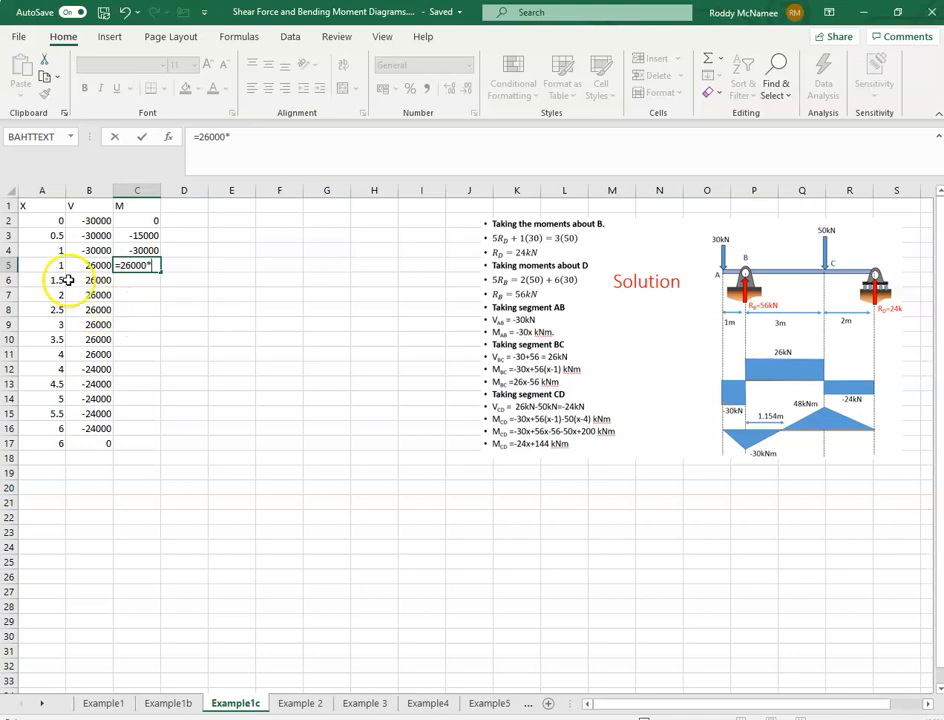
left_click(42, 264)
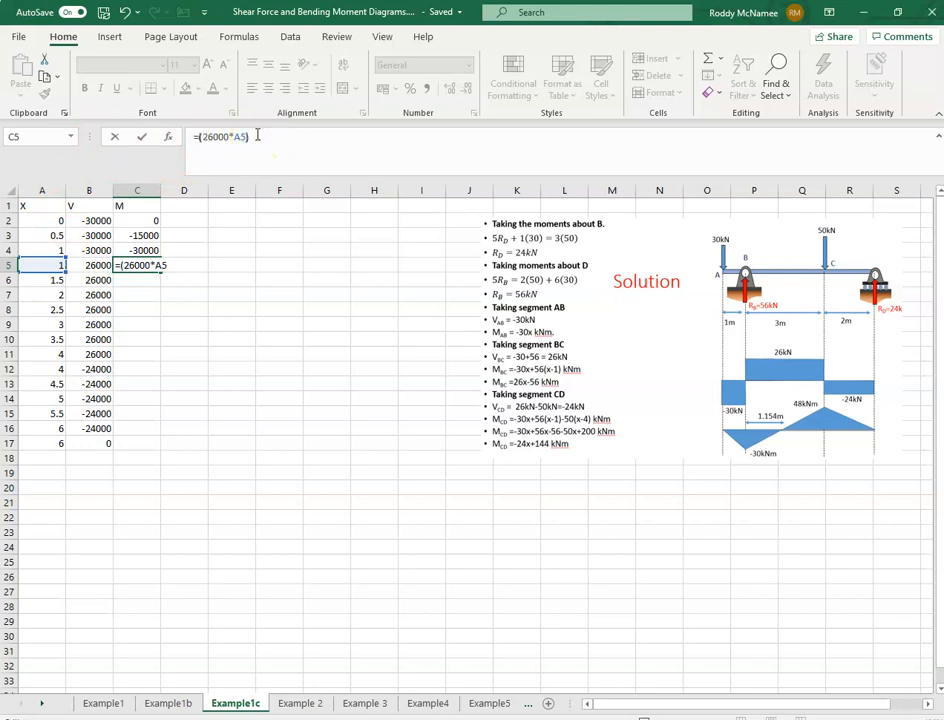
type("+")
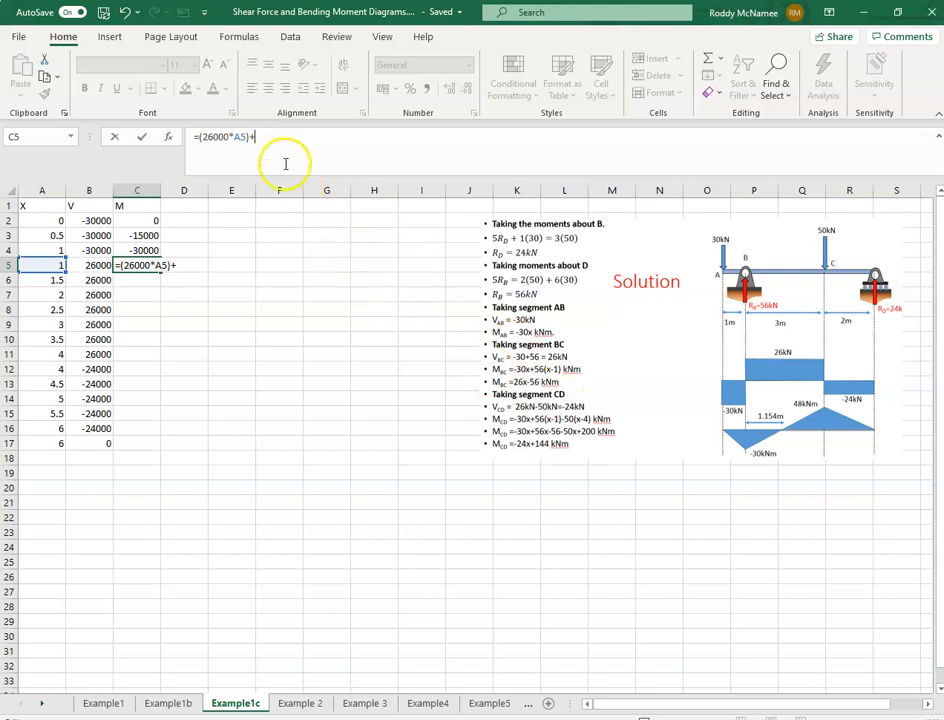
key("Backspace")
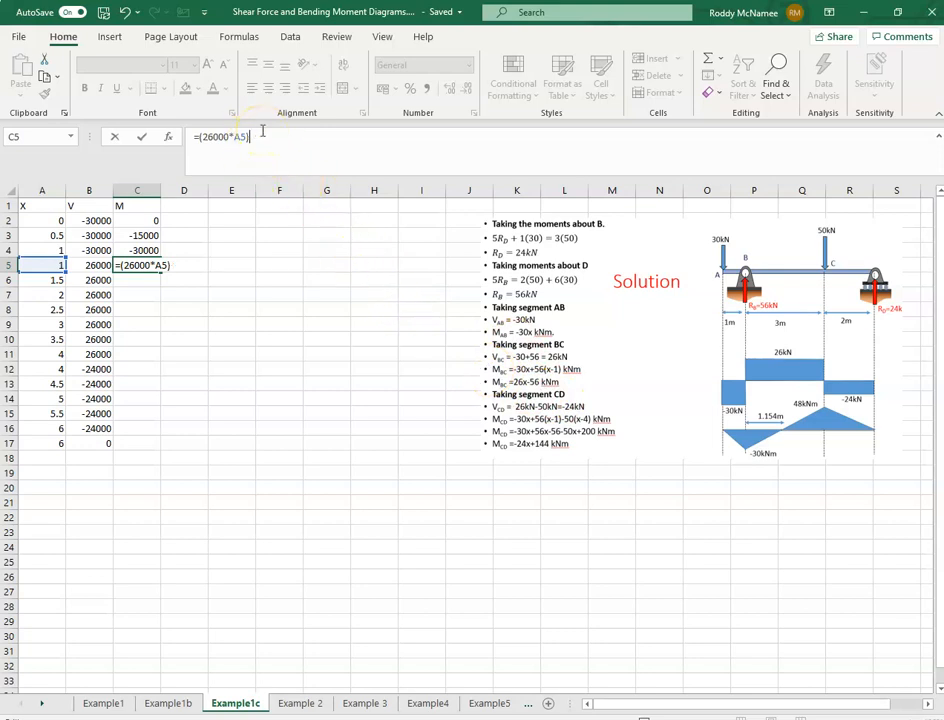
type("-56000")
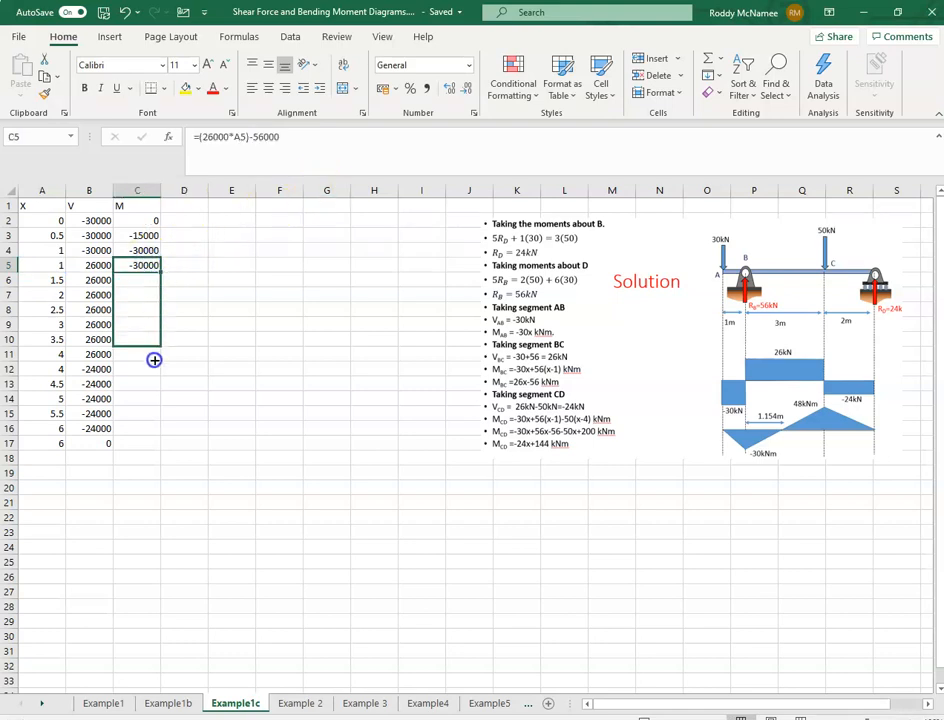
left_click_drag(154, 264, 154, 358)
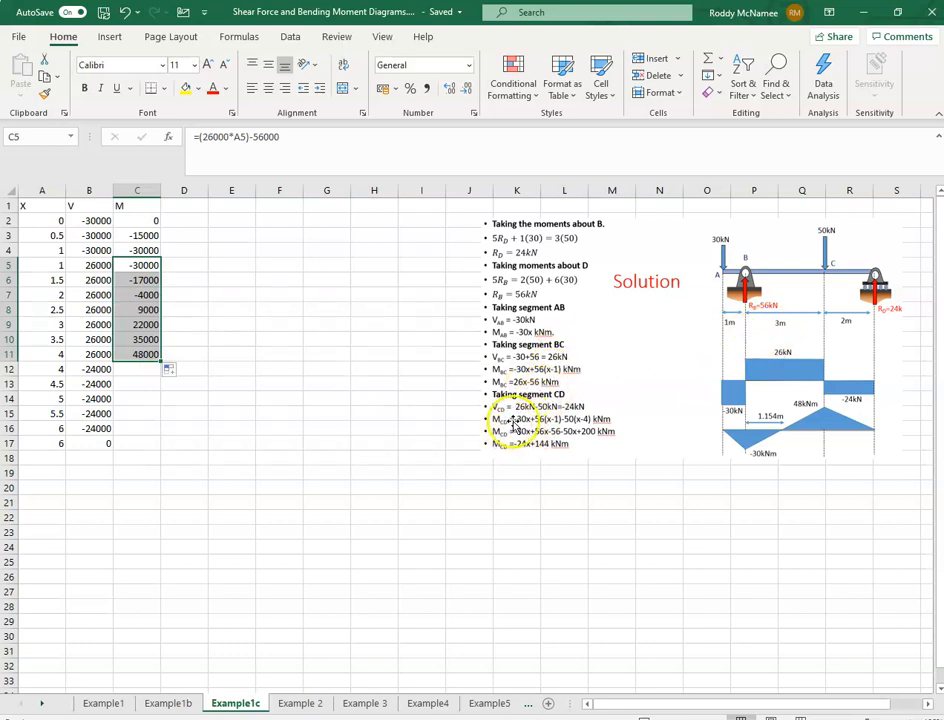
mouse_move(512, 448)
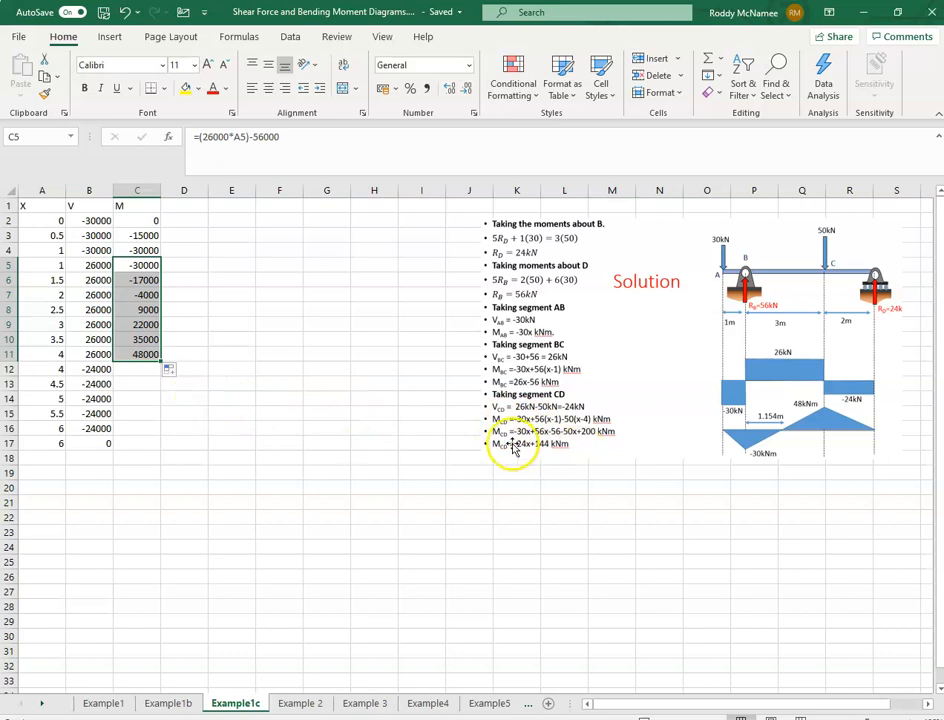
- Enter =(-24000*A12)+144000 in C12 and fill it down to x = 6
left_click(128, 368)
type("=")
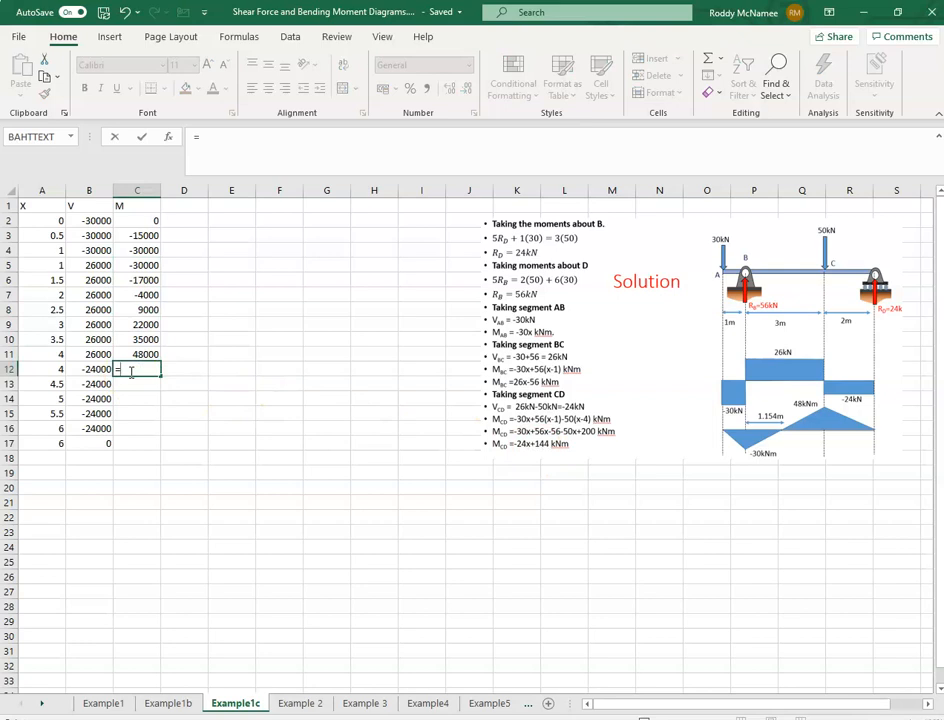
type("-")
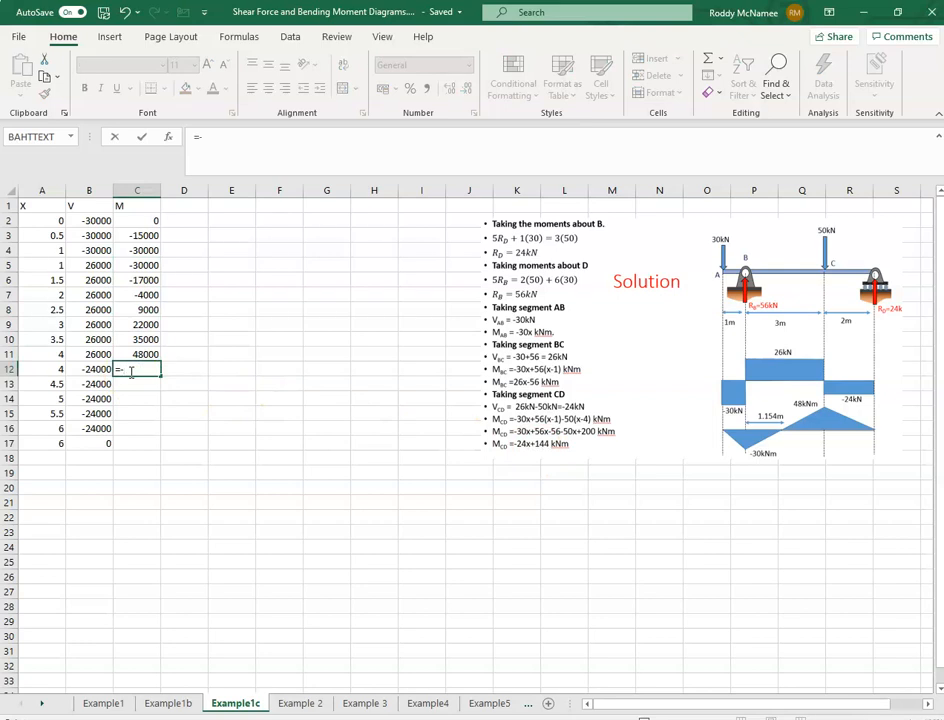
type("(-")
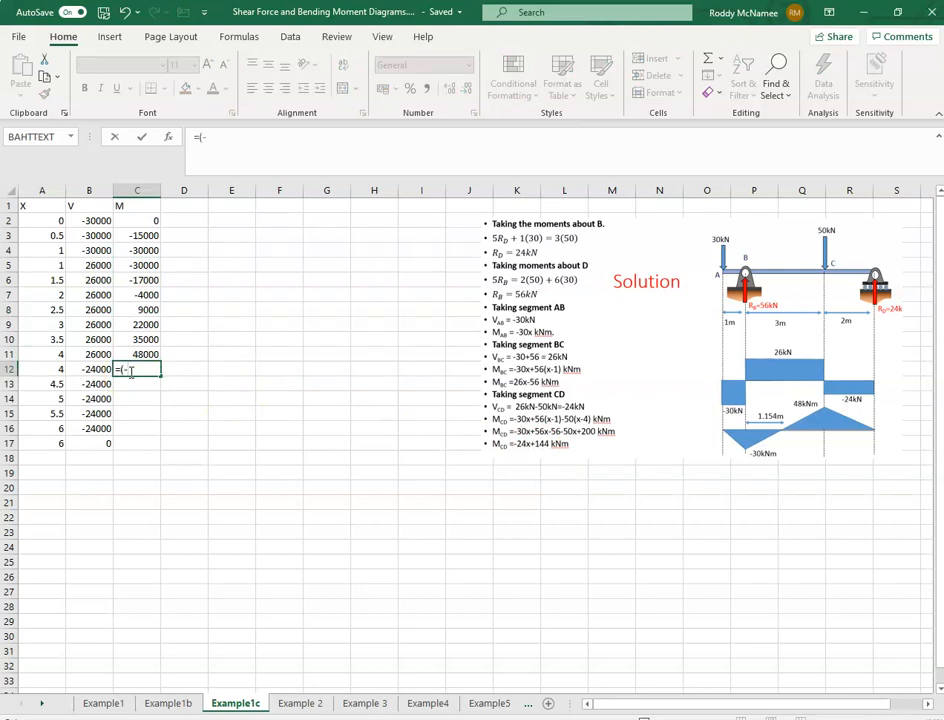
type("24000")
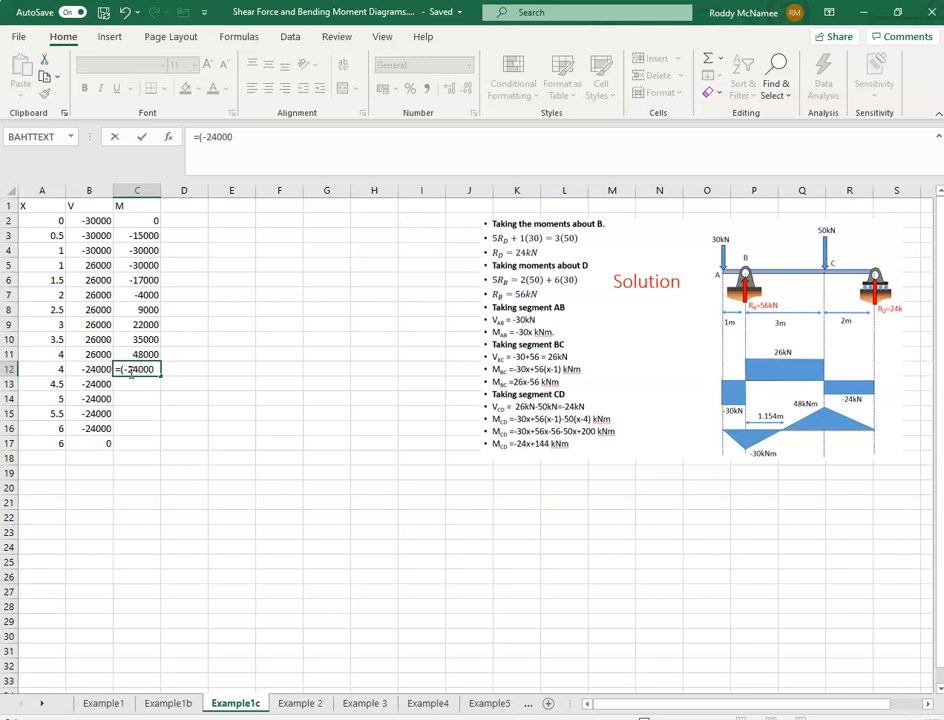
type("*")
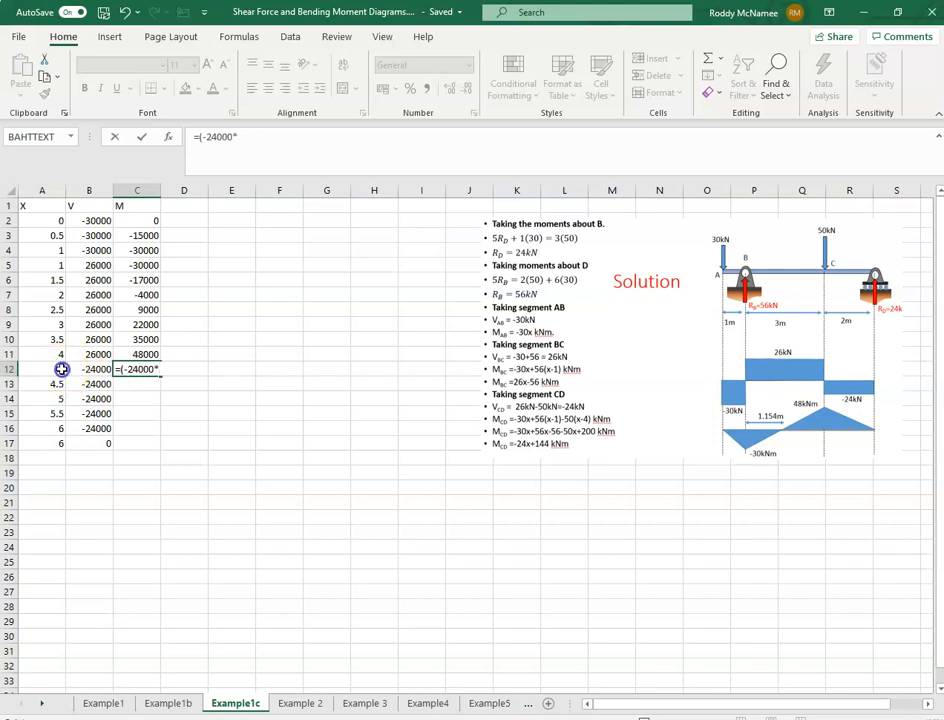
type("A12)")
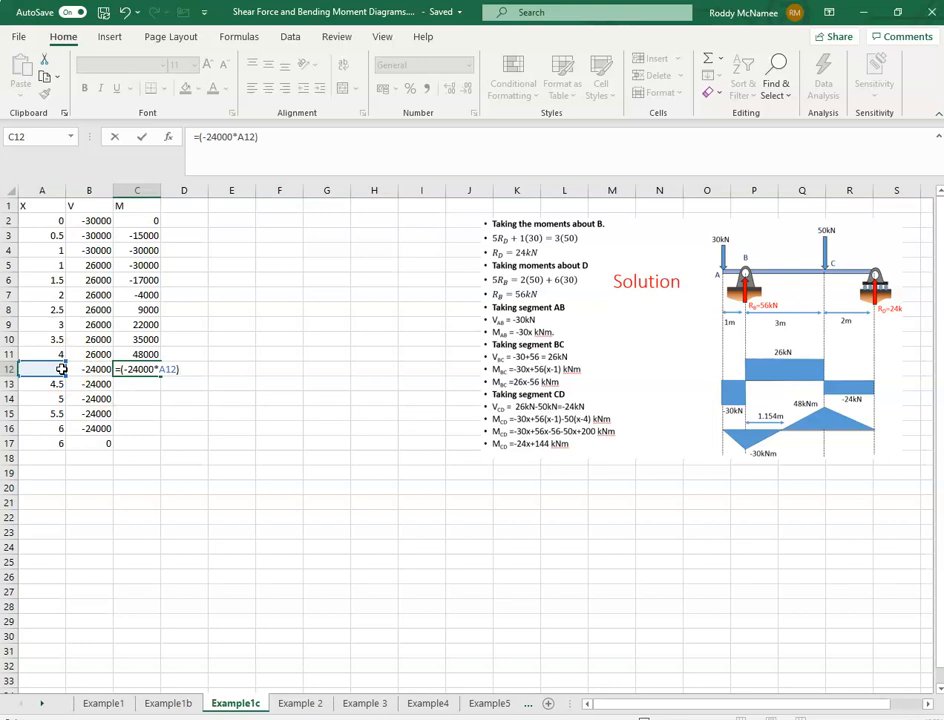
type("+144")
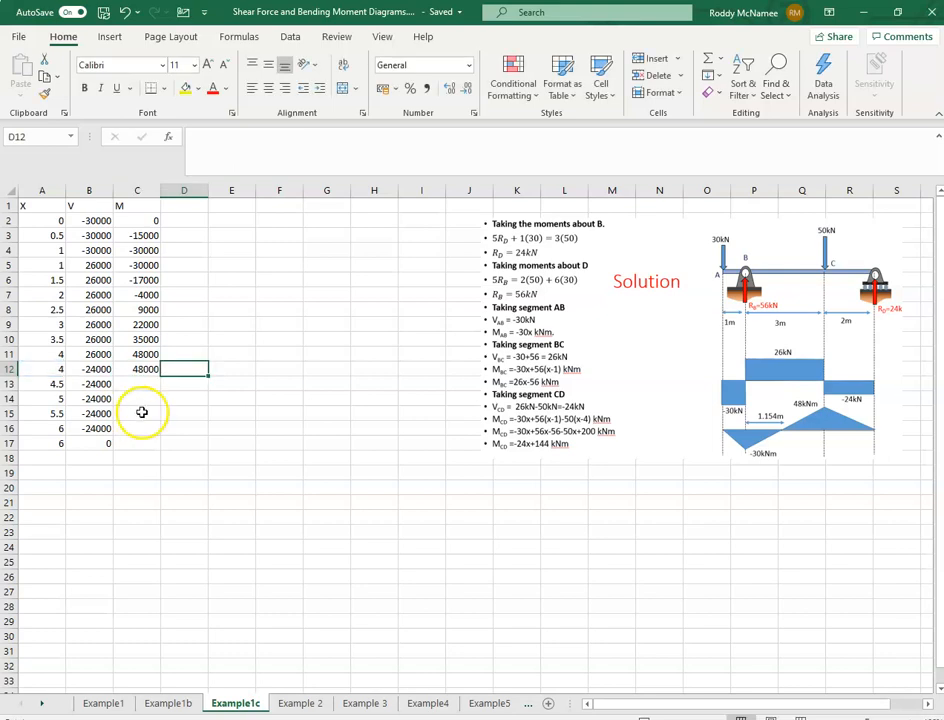
left_click(136, 368)
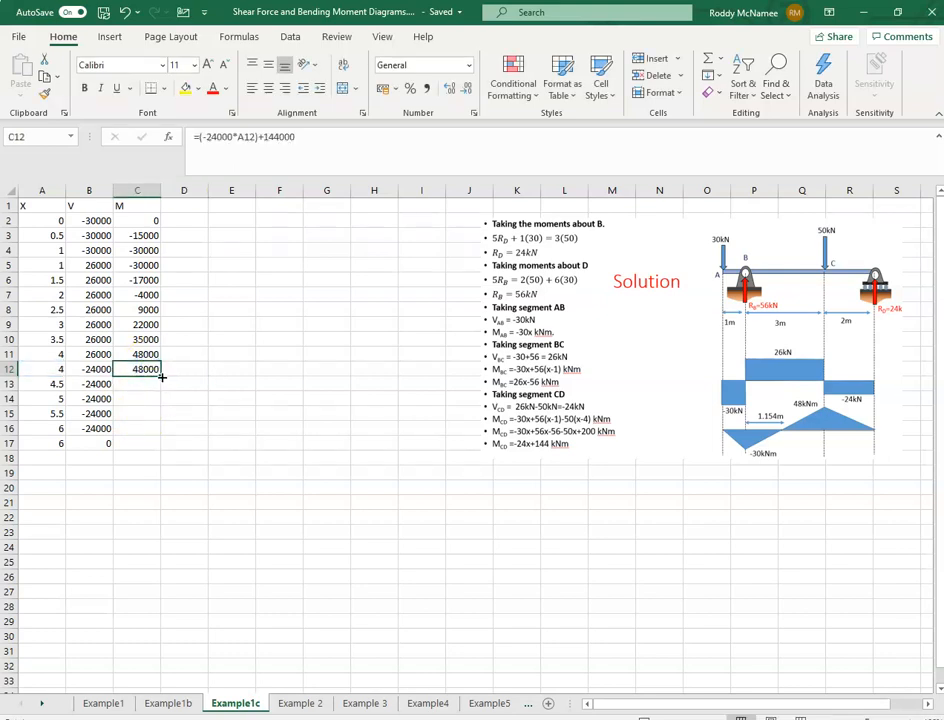
left_click_drag(136, 368, 136, 444)
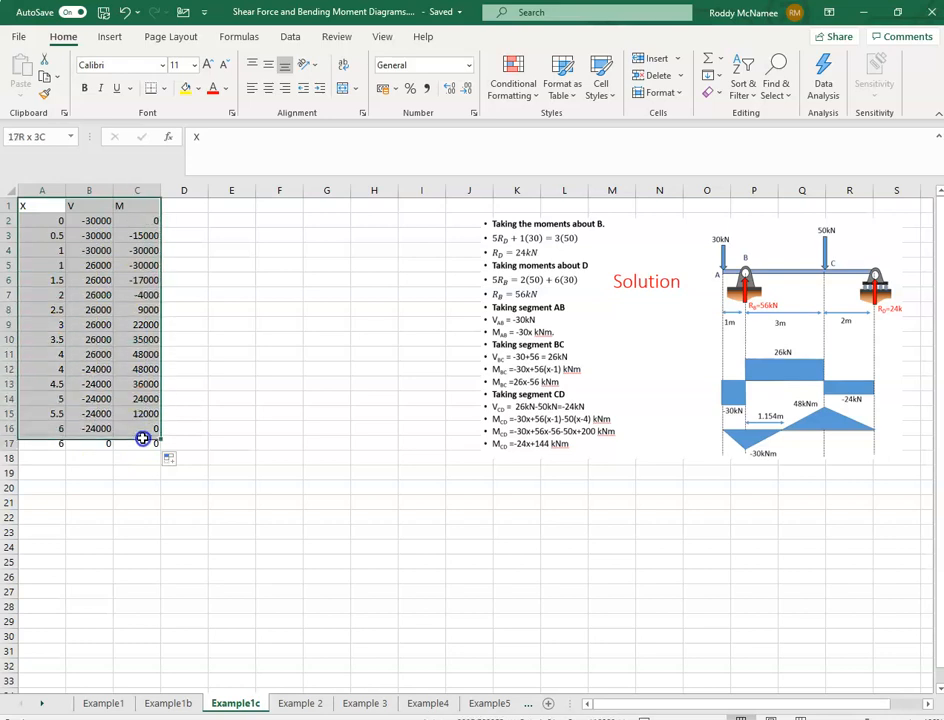
- Insert a Scatter with Straight Lines and Markers chart of V and M against x
left_click(108, 36)
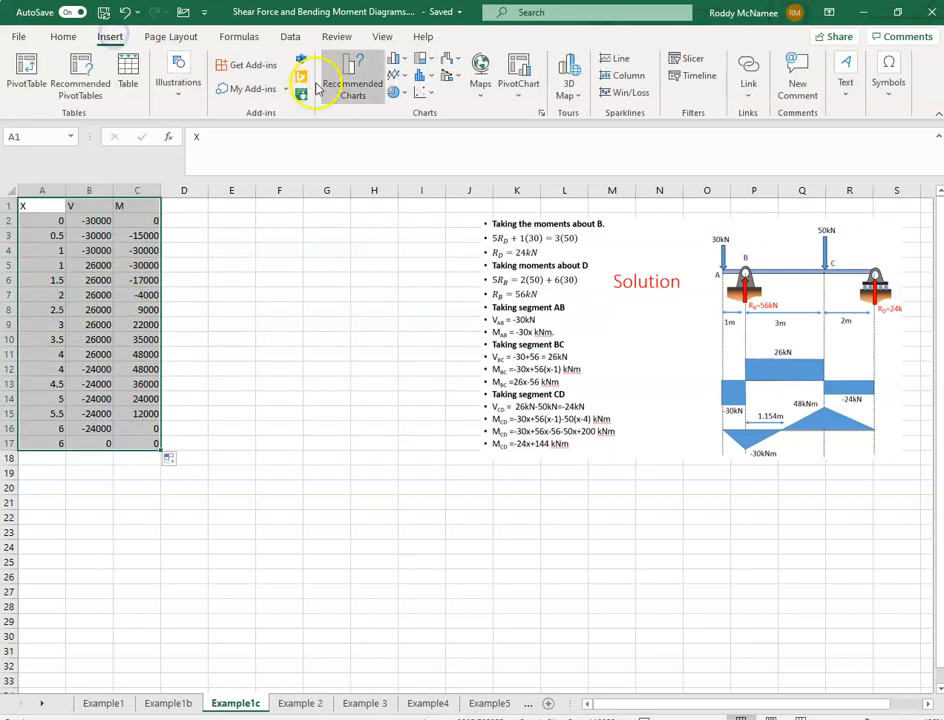
left_click(434, 184)
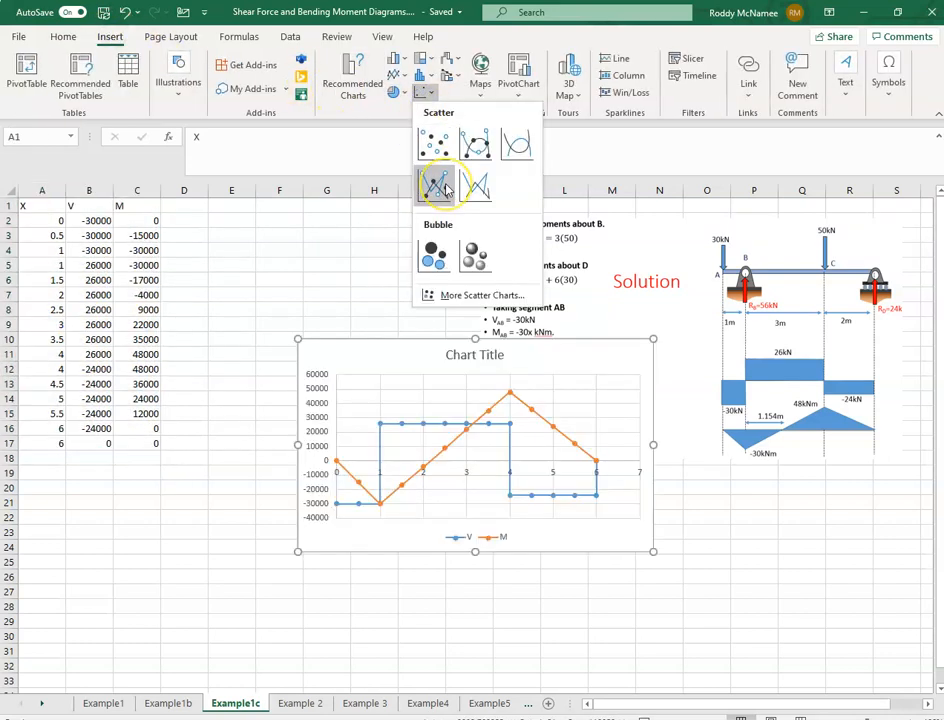
mouse_move(434, 186)
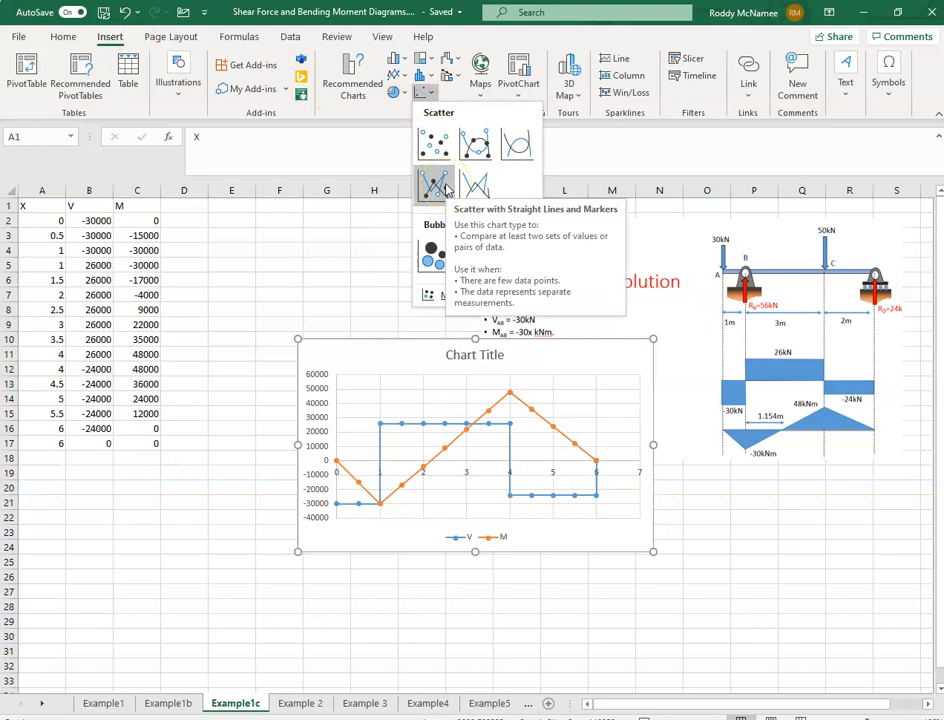
mouse_move(432, 188)
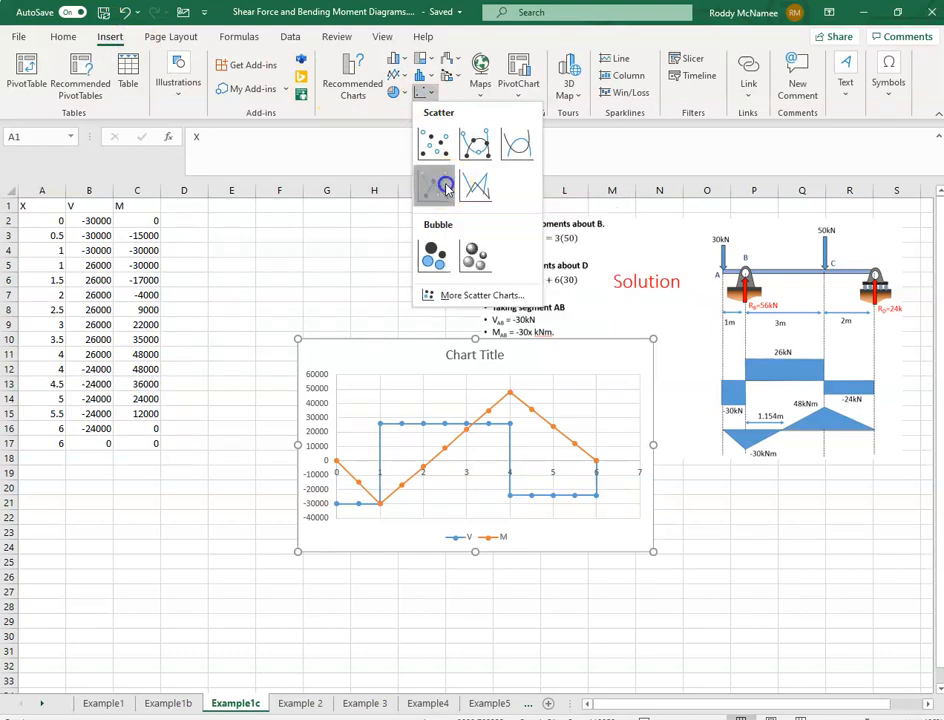
left_click(434, 188)
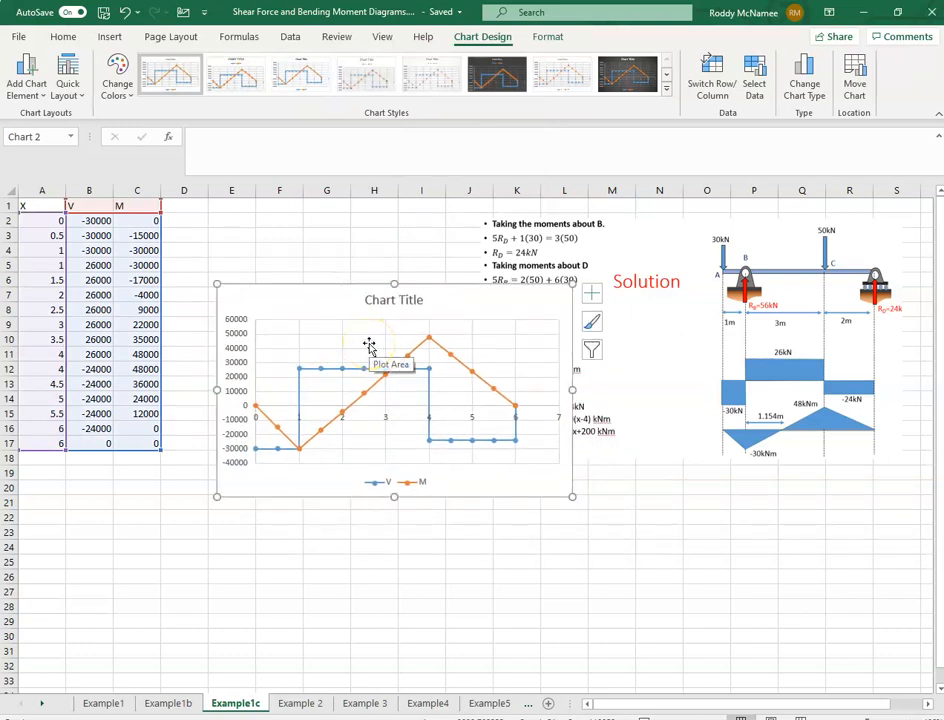
left_click(370, 404)
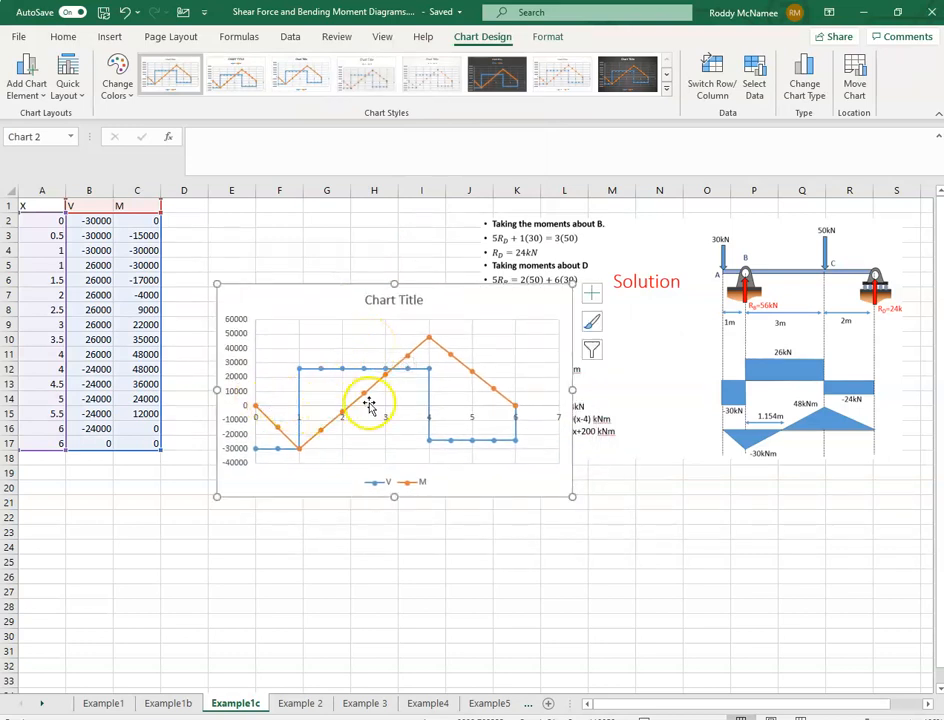